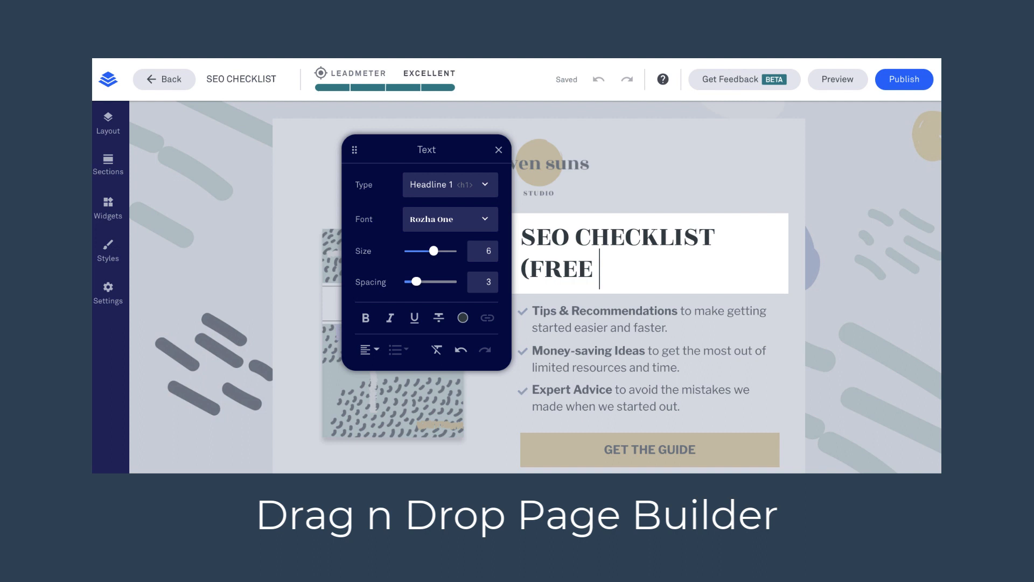
pyautogui.write('PDF)')
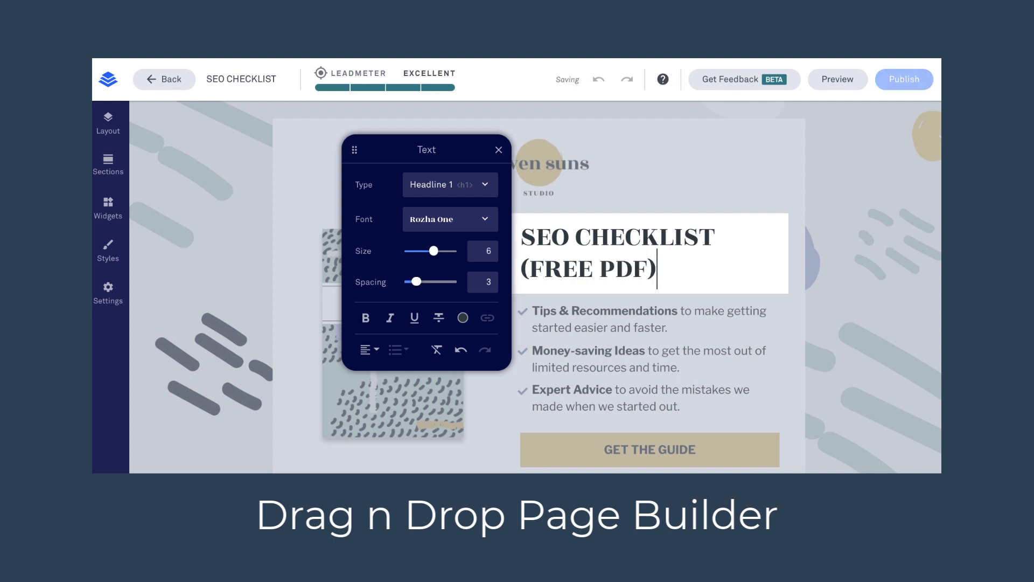